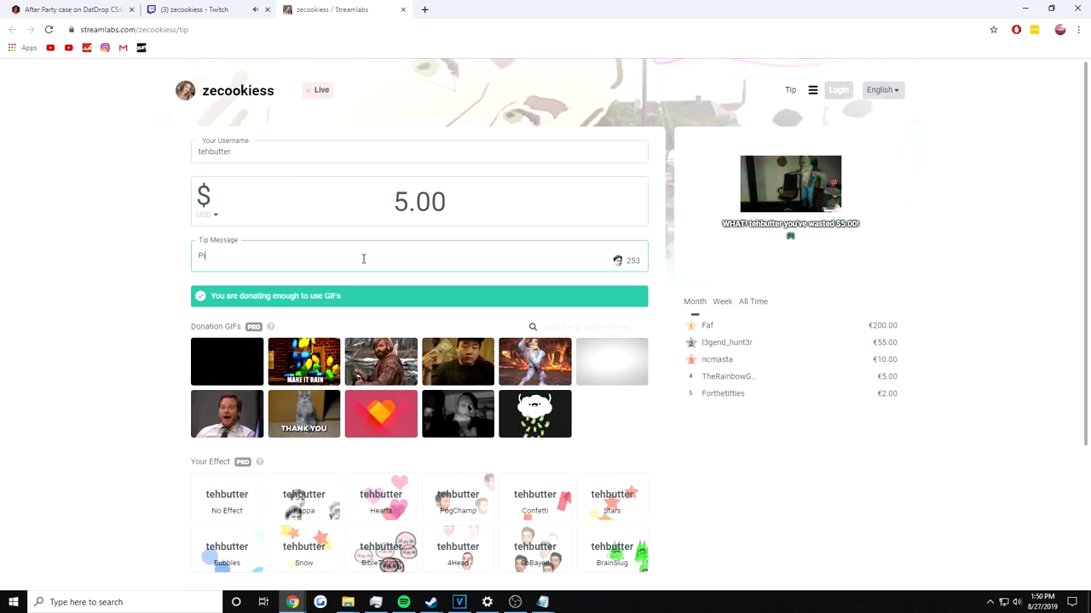
- Add the tip message 'pick a number 1' to the $5.00 Streamlabs tip before PayPal checkout
type("ick a number 1")
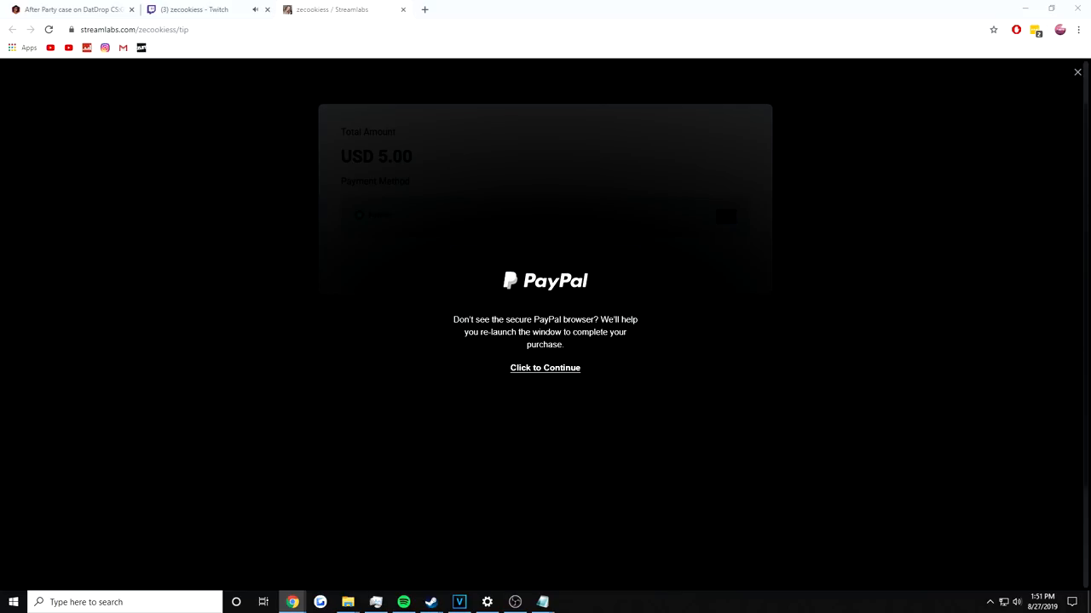
- Watch the streamer's CS:GO broadcast, then return to her Streamlabs tip page for a $2.81 tip
left_click(196, 10)
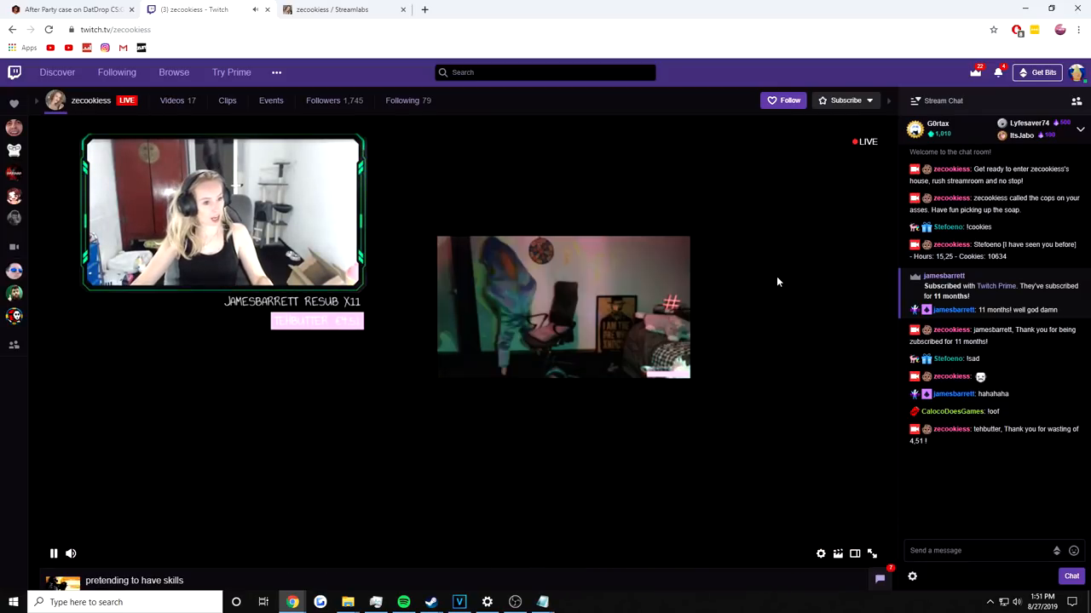
left_click(871, 553)
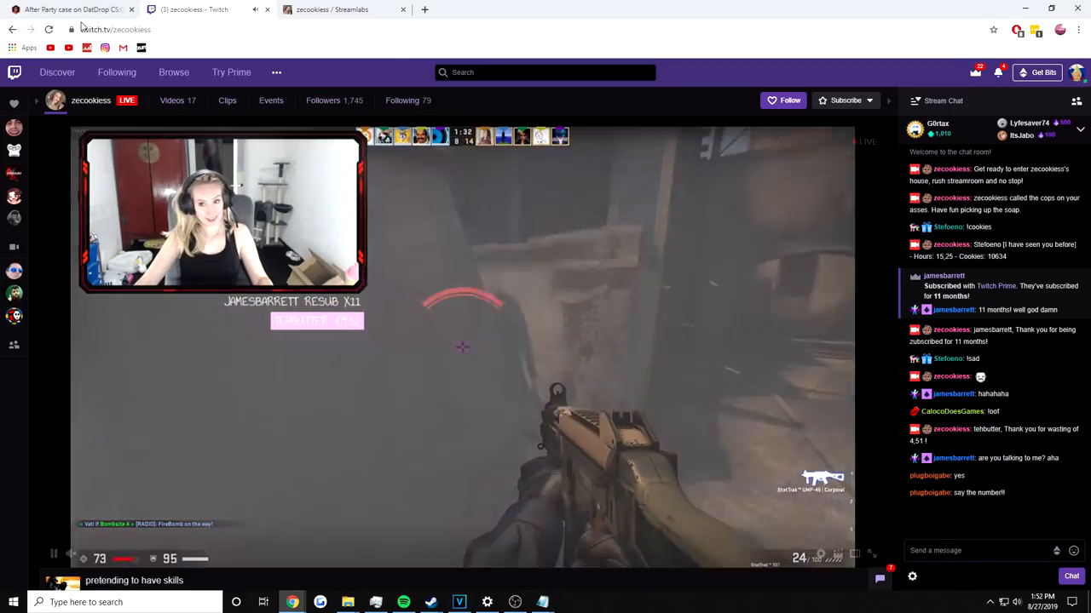
left_click(71, 11)
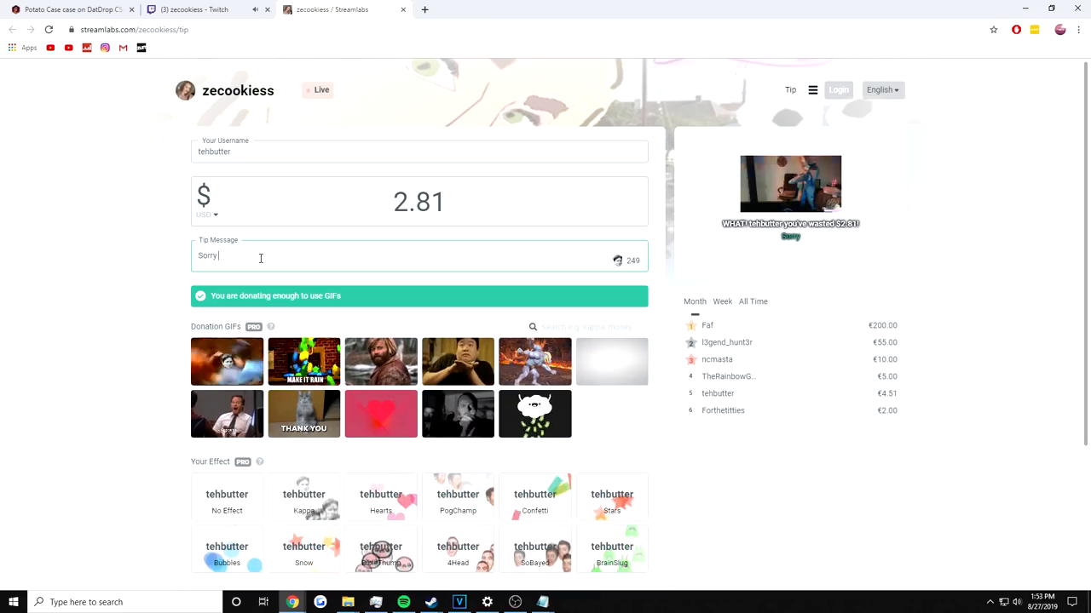
- Send the $2.81 'Sorry' tip and head to Twitch's CS:GO live channels directory
left_click(196, 10)
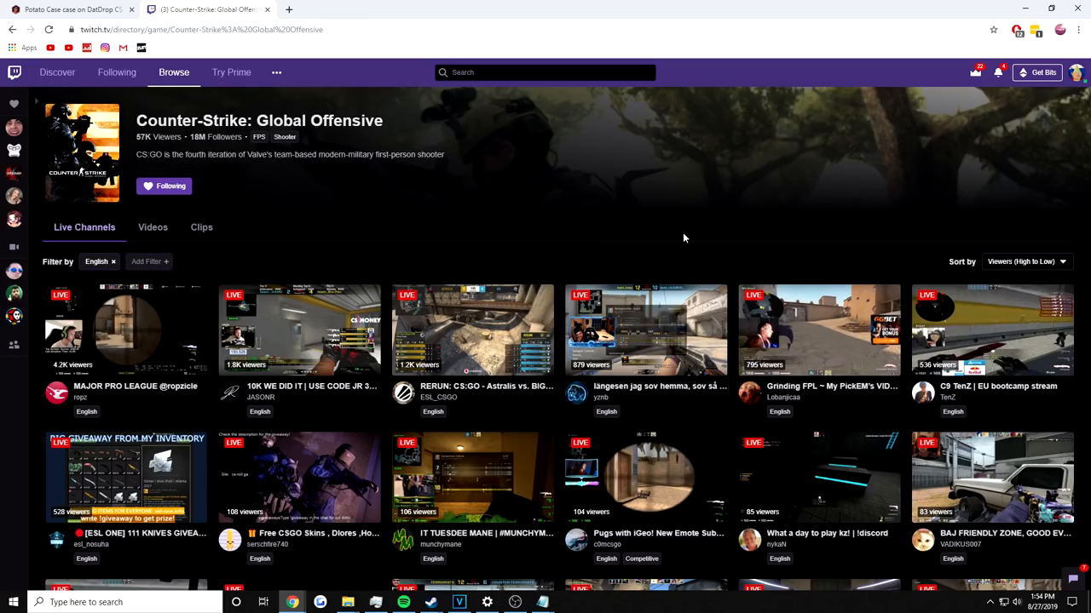
- Open a low-viewer CS:GO channel from the directory, then bring up DatDrop's 10% AWP case
scroll("down", 3)
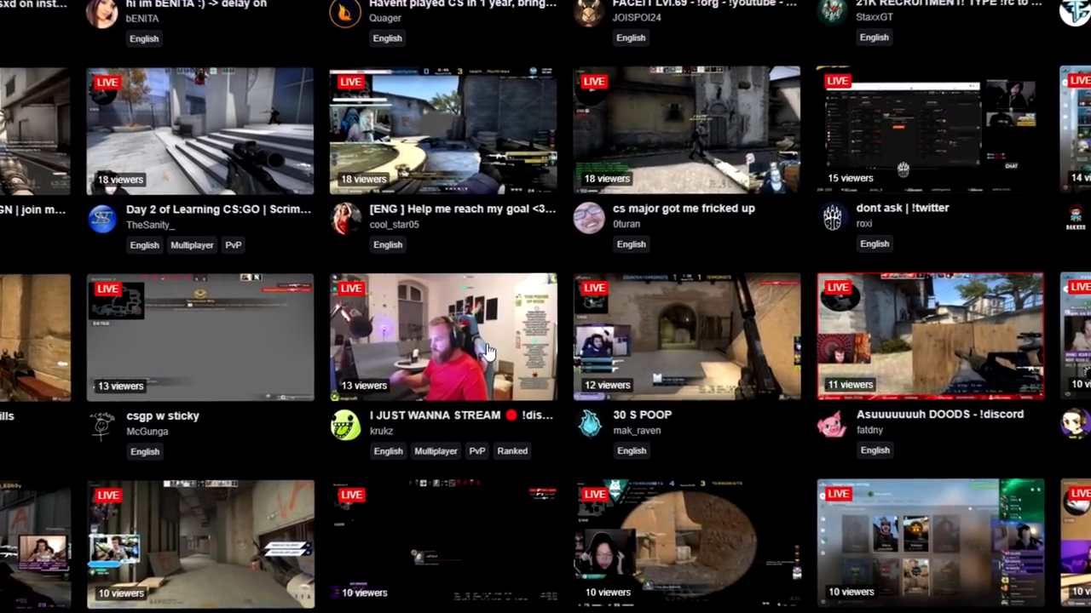
left_click(441, 337)
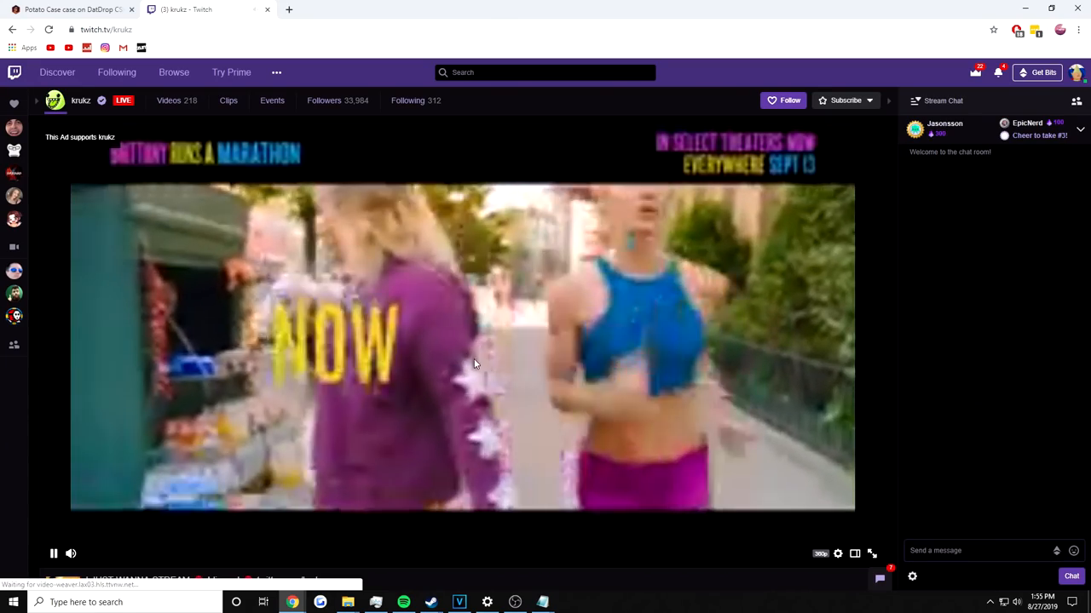
left_click(72, 10)
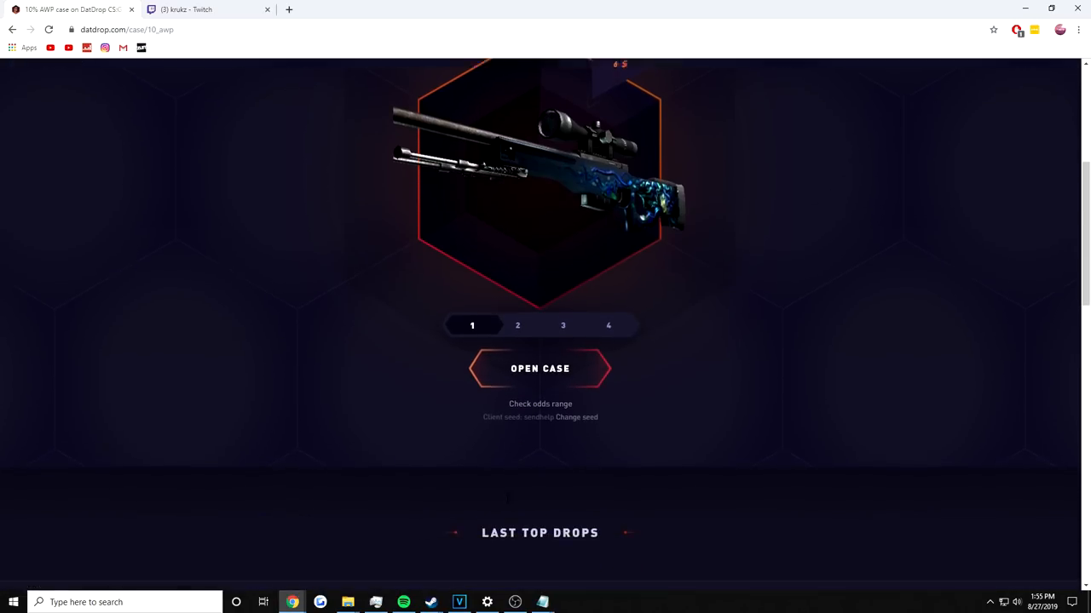
- Review the 10% AWP case's Last Top Drops and Case Contains lists
scroll("down", 3)
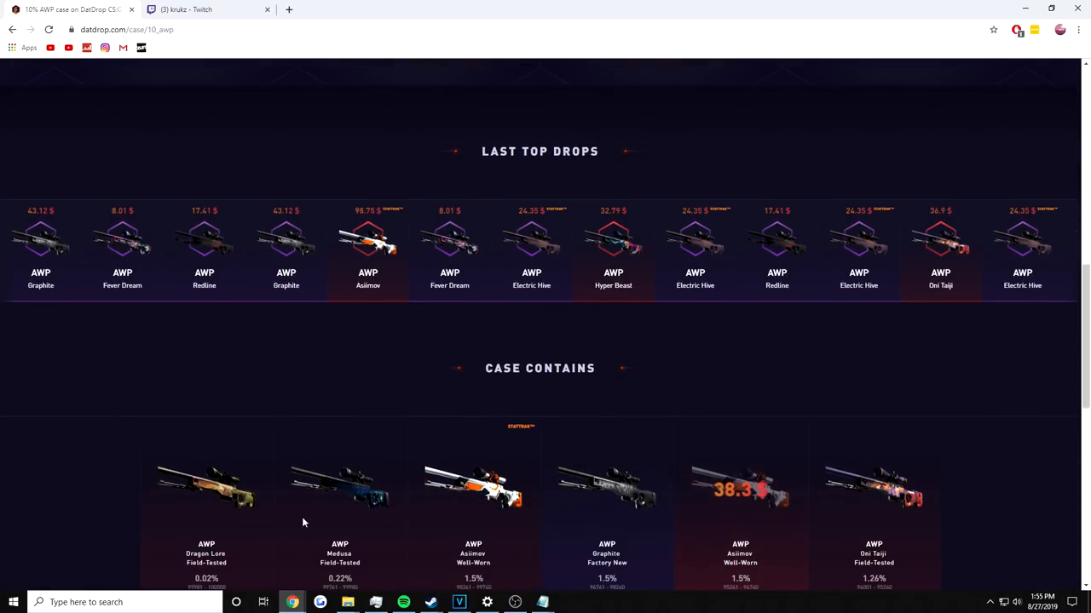
scroll("down", 3)
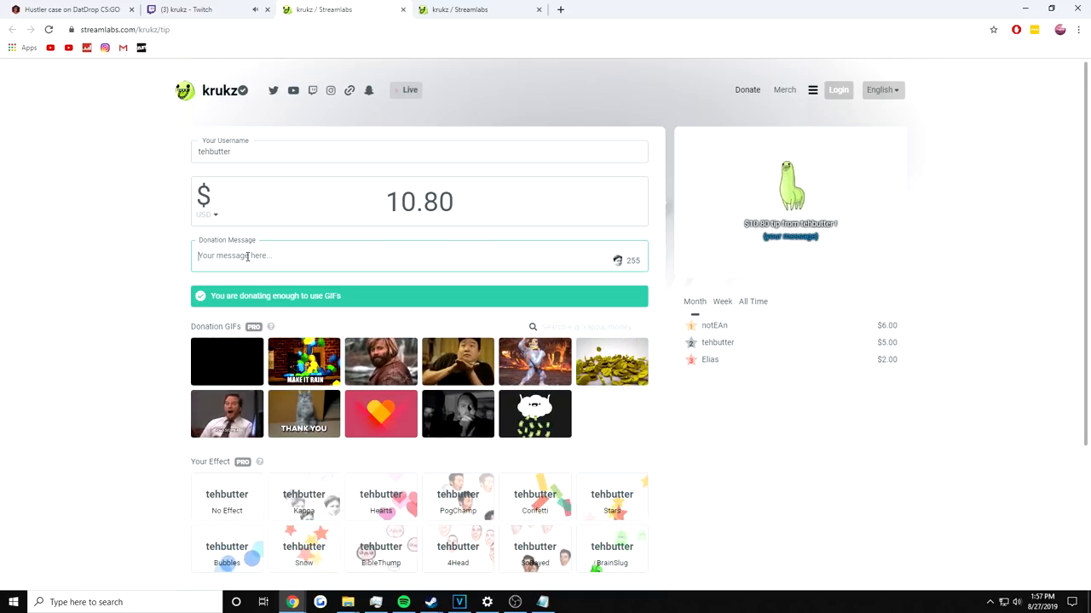
- Add the message 'got to help out' to krukz's $10.80 tip before returning to his stream
type("got to help ou")
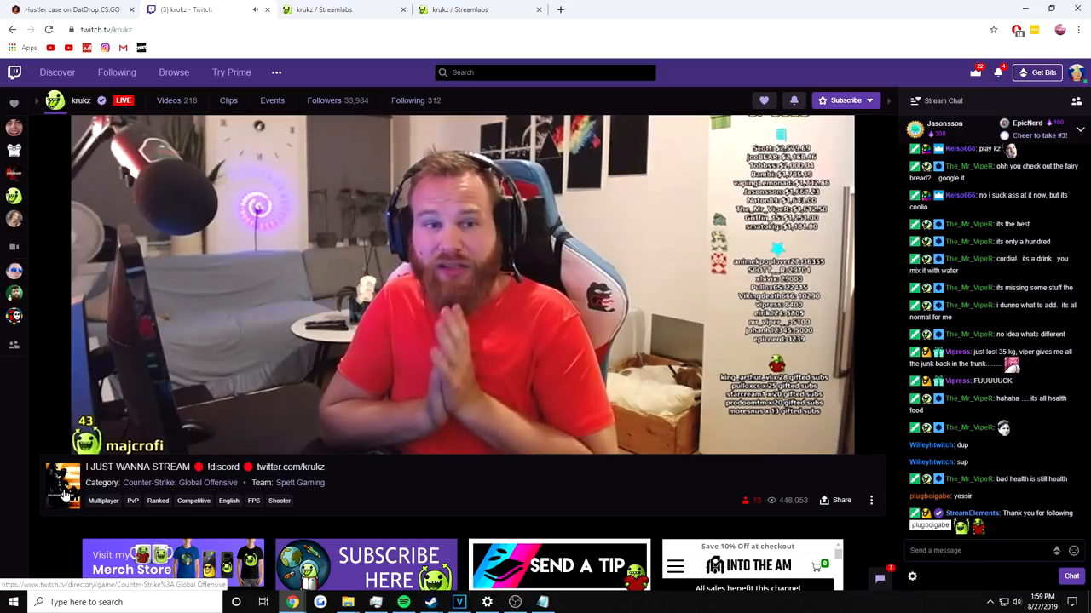
- Look through jinx's channel panels, then open DatDrop's After Party case, winning a Glock-18 Off World
left_click(181, 483)
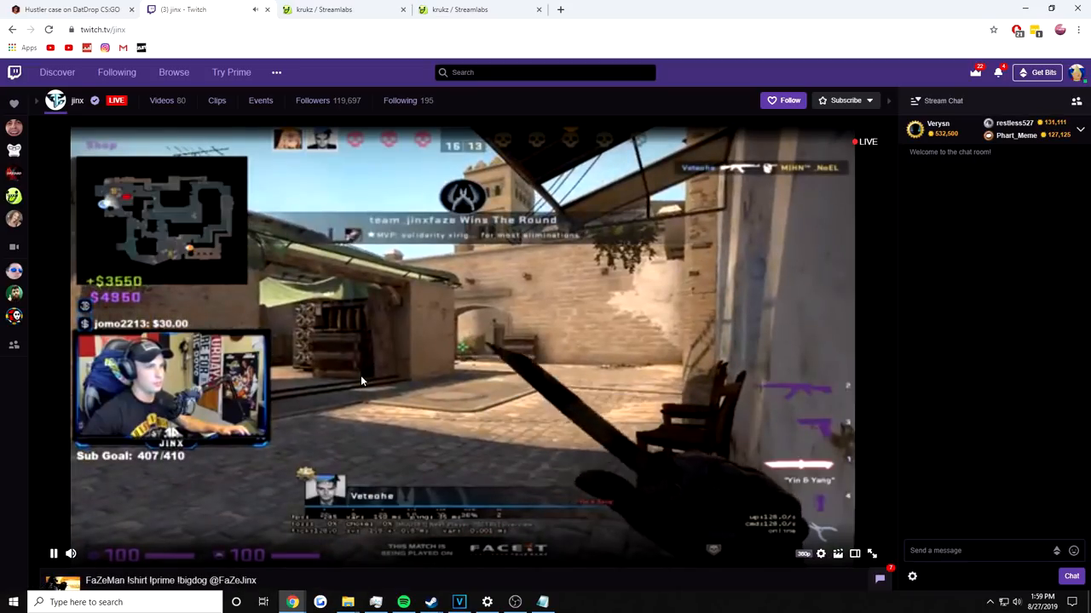
scroll("down", 3)
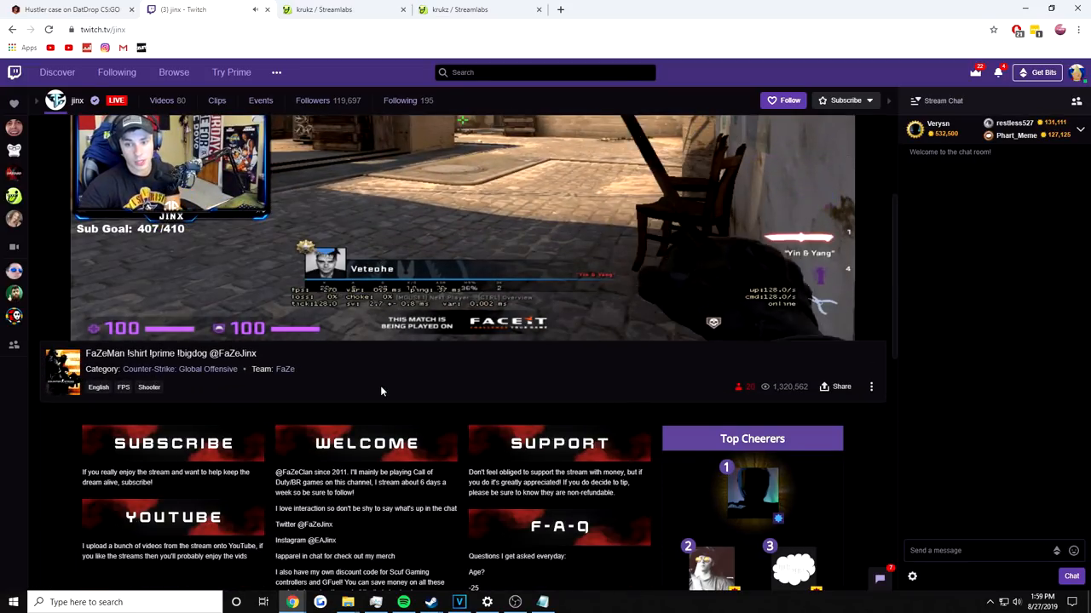
scroll("down", 3)
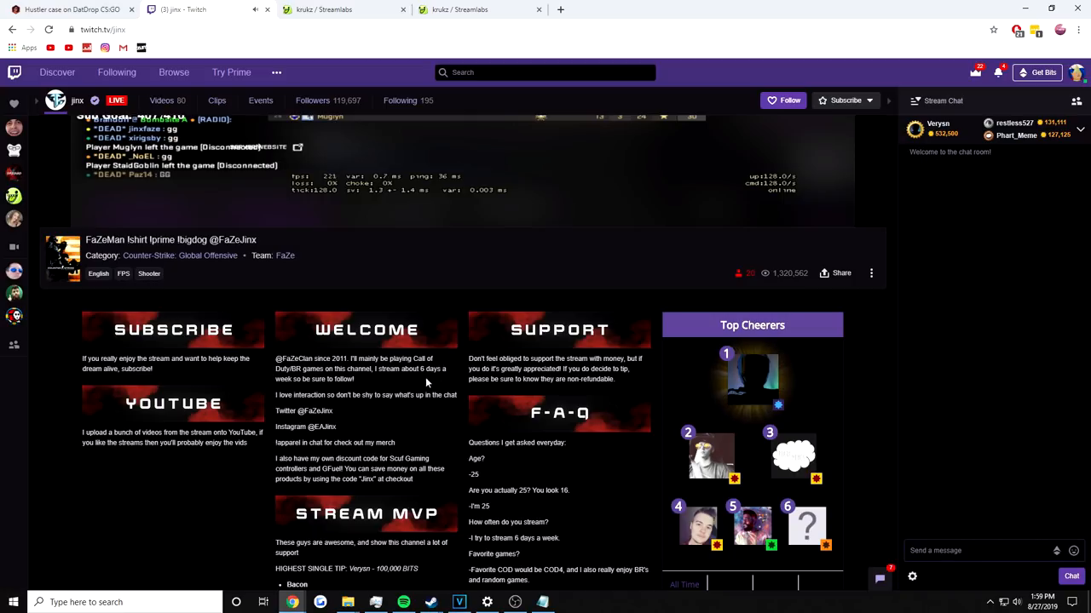
scroll("down", 3)
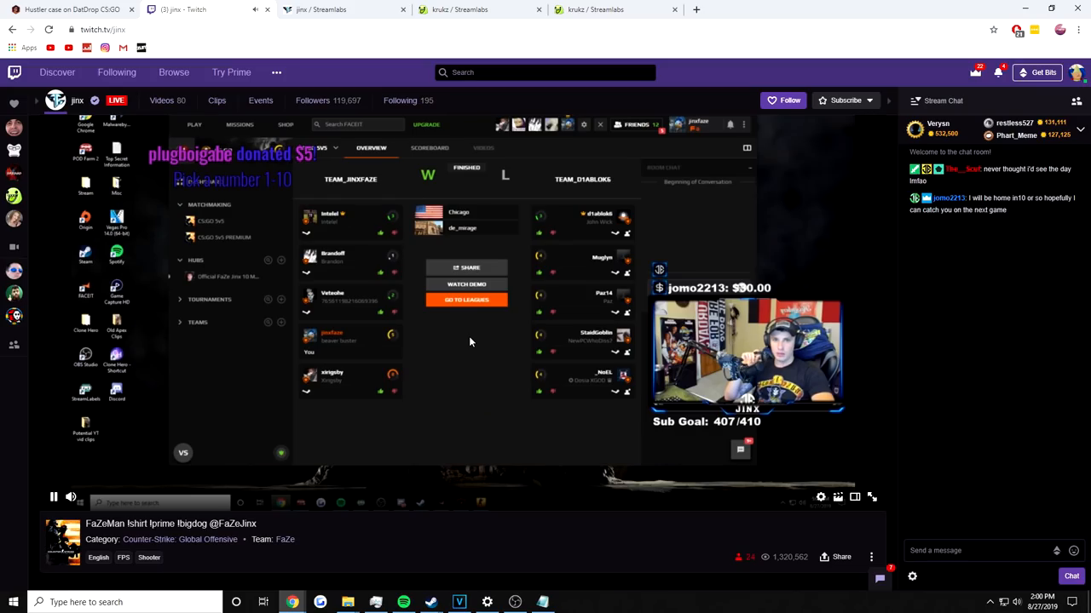
left_click(541, 603)
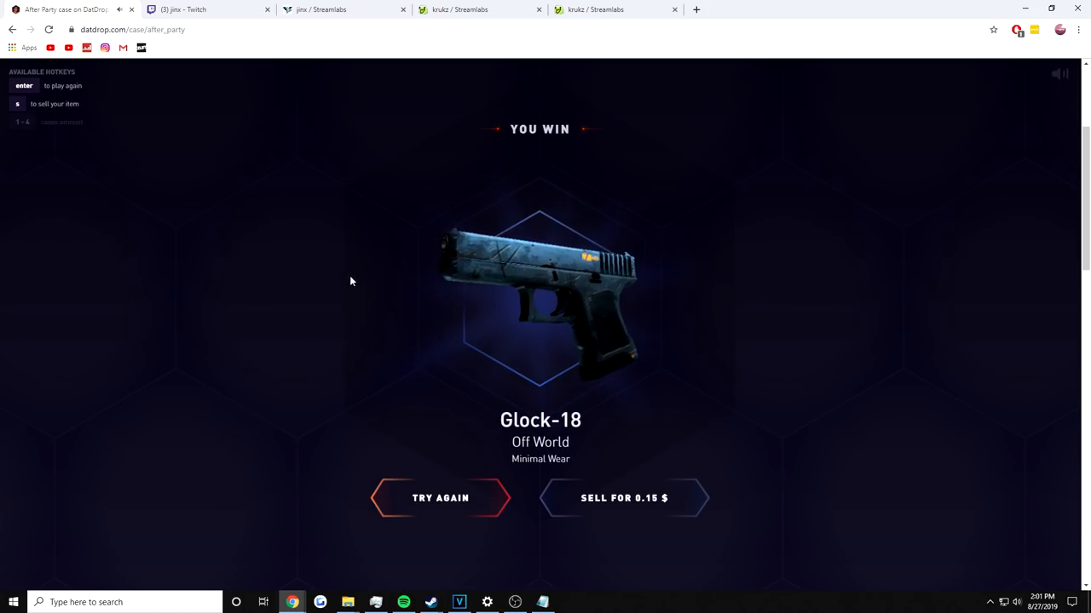
- Leave the Glock-18 result for the next small streamer's live CS:GO broadcast
left_click(204, 11)
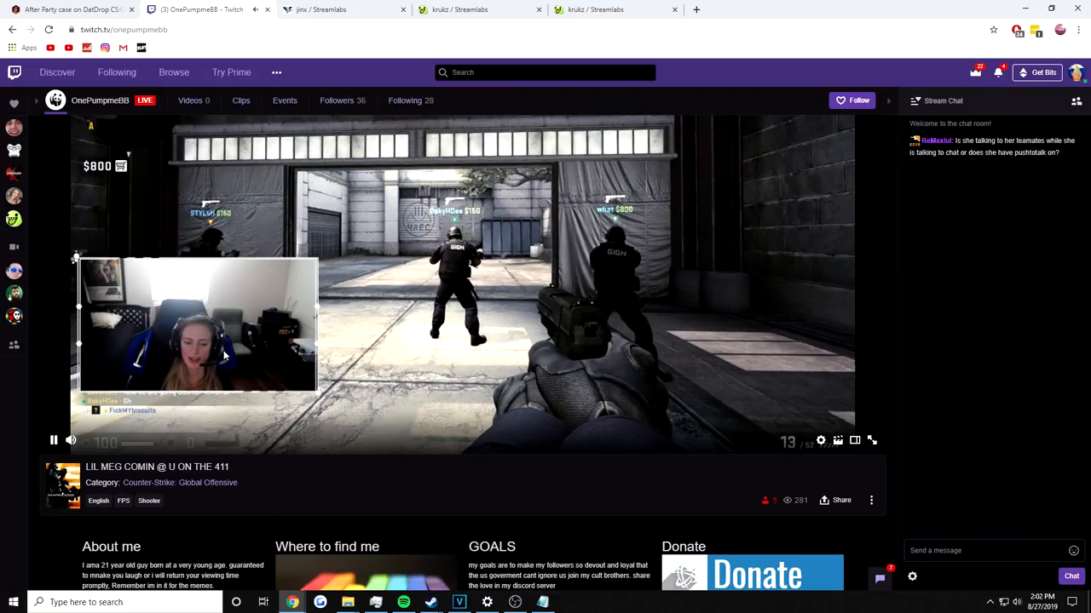
- Start a Streamlabs tip from the streamer's Donate panel with the username filled in
left_click(754, 573)
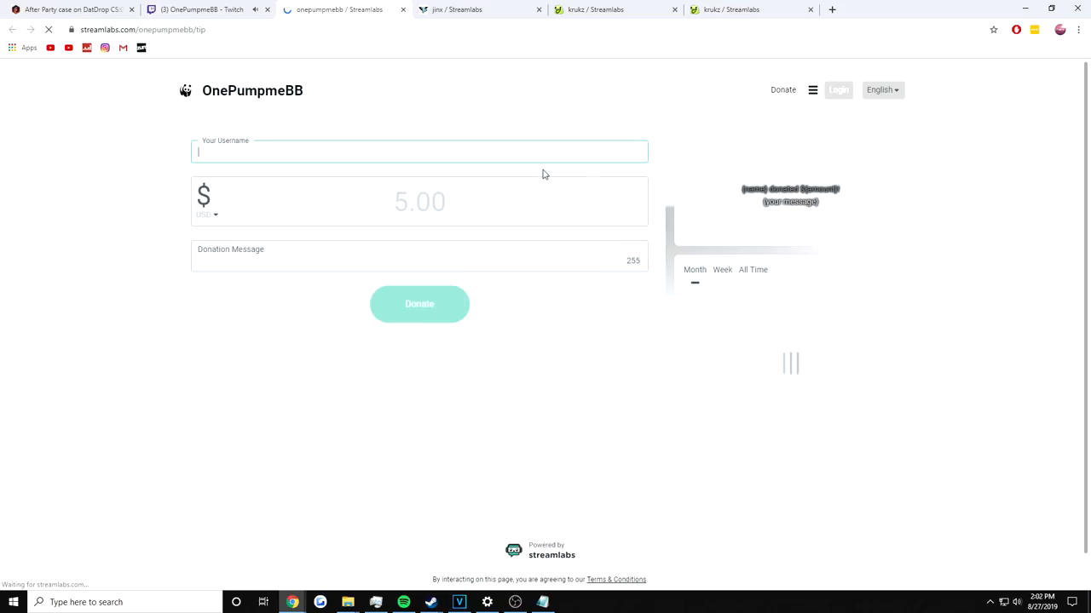
type("te")
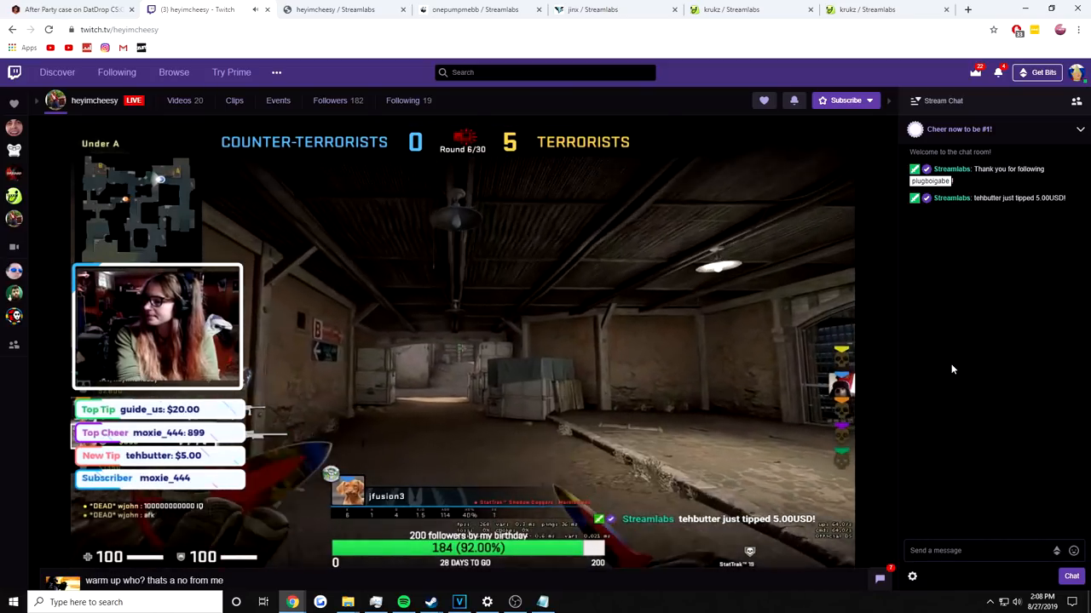
- Open The Beast case on DatDrop, winning a $1.01 USP-S Kill Confirmed, then return to the CS:GO directory
left_click(68, 10)
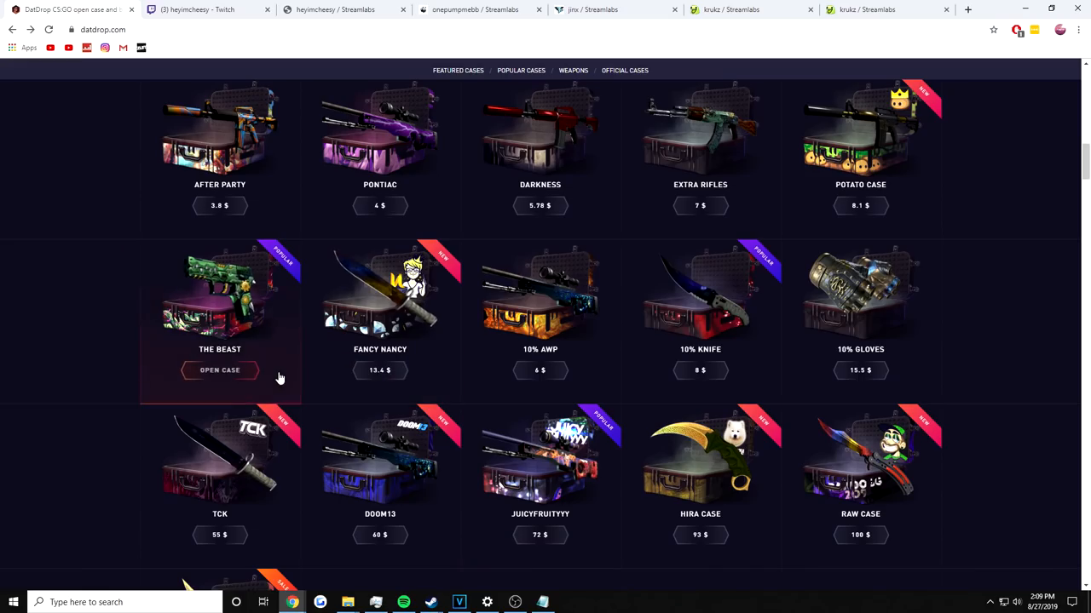
left_click(219, 370)
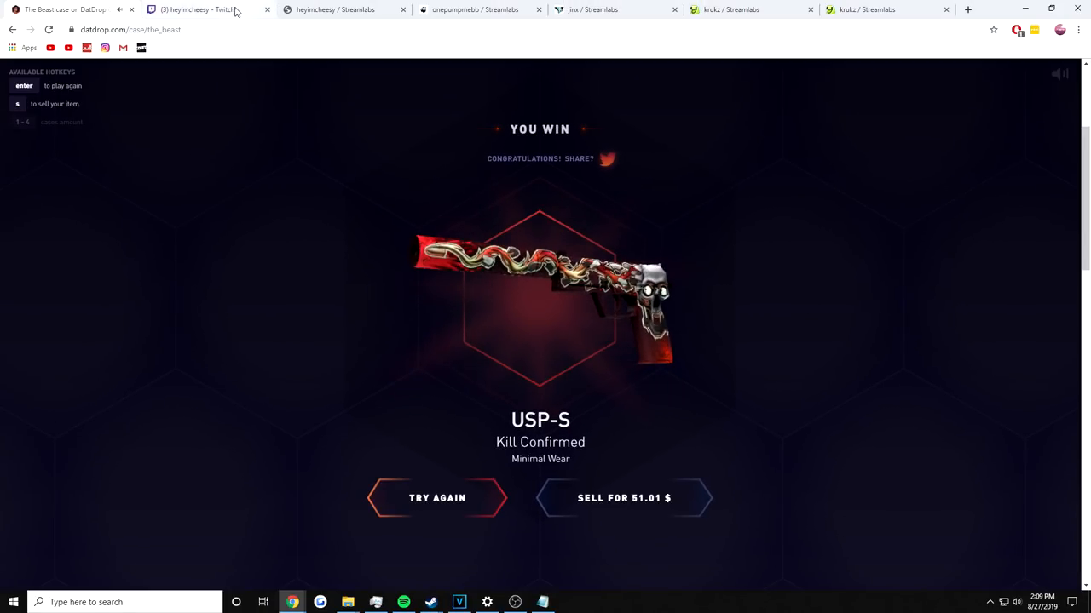
left_click(196, 11)
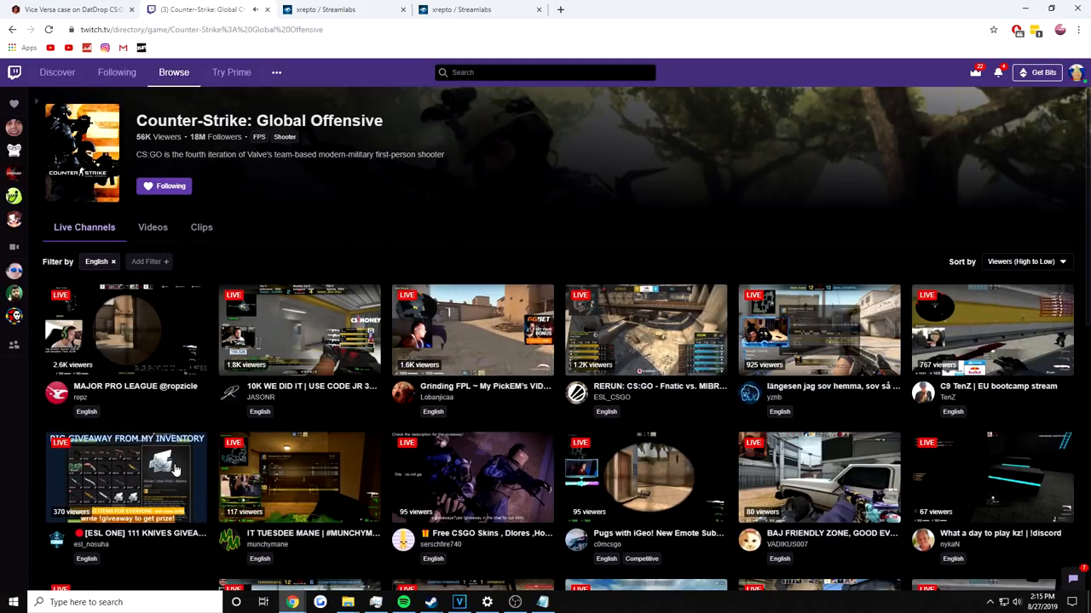
- Scroll the CS:GO live channels list down to the small streams like XData
scroll("down", 3)
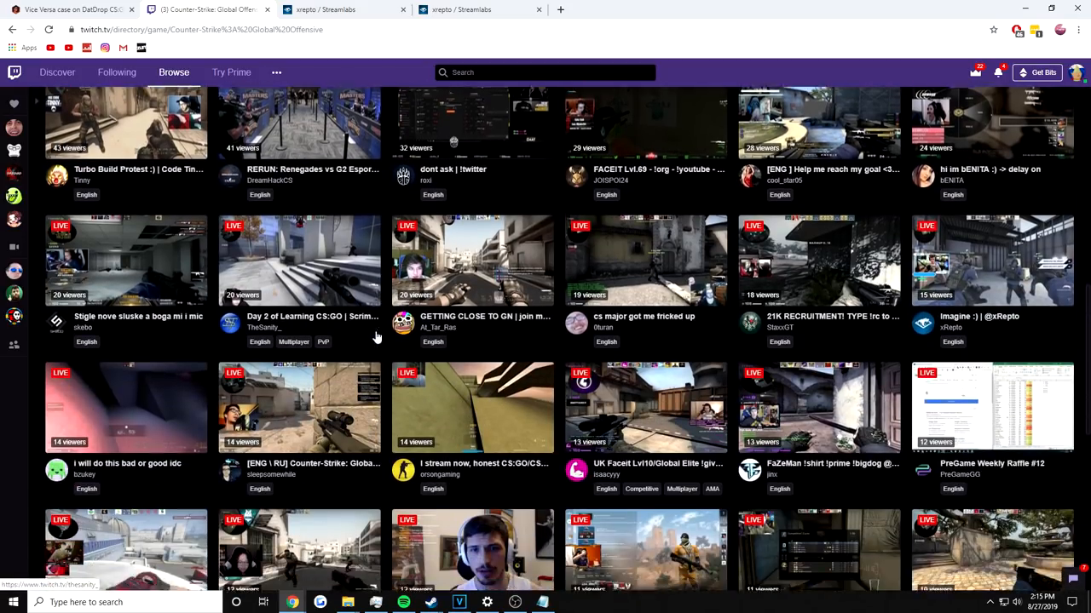
scroll("down", 3)
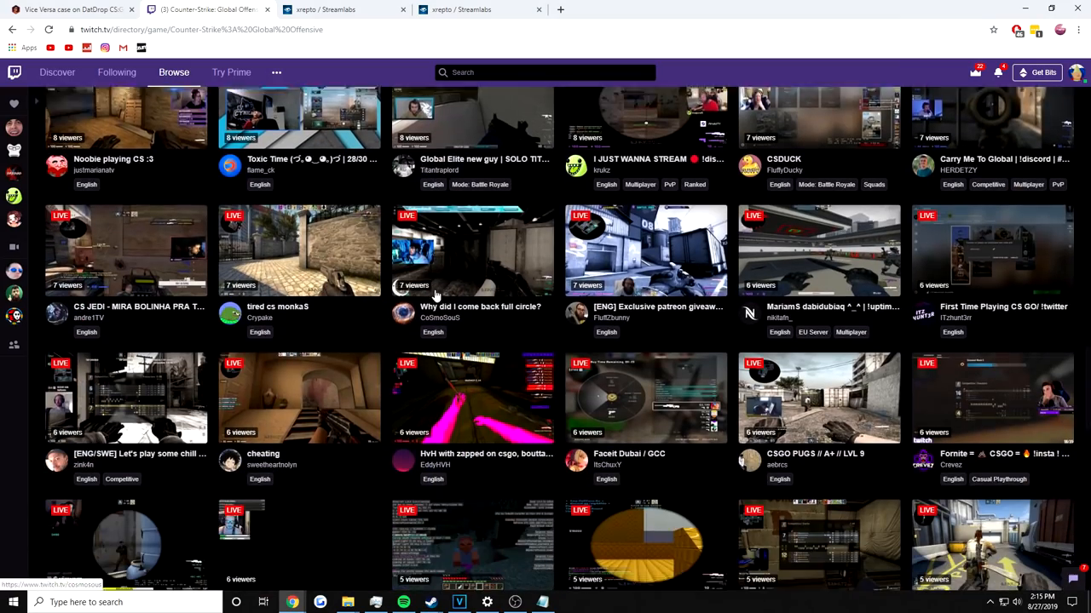
scroll("down", 3)
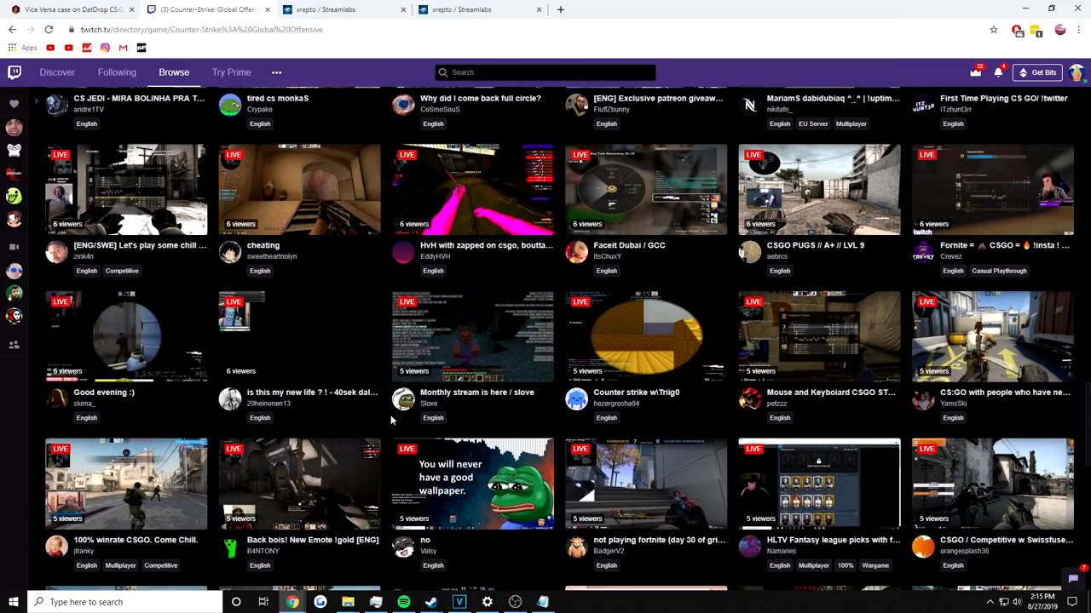
scroll("down", 3)
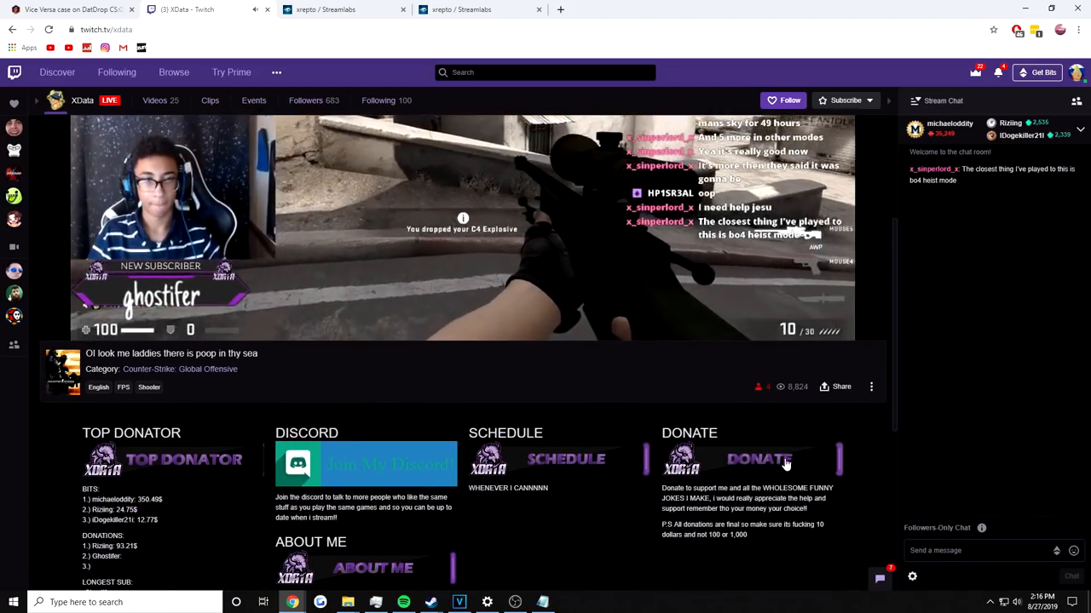
- Start a $5.00 Streamlabs tip to XData and begin the pick-a-number 1-10 message
left_click(757, 460)
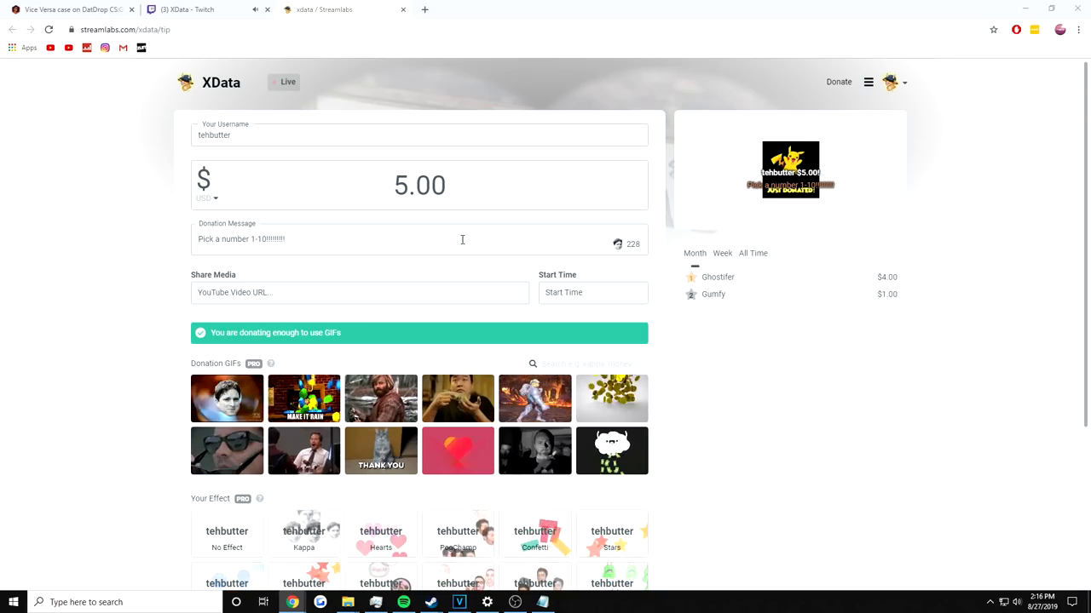
left_click(593, 293)
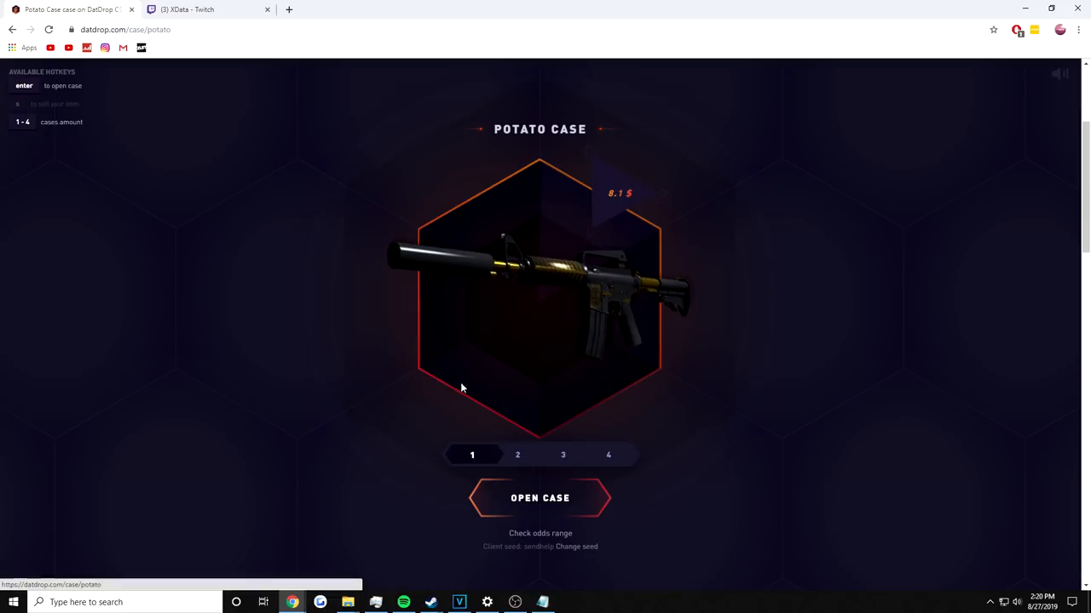
- Roll the Potato case on DatDrop to decide the next tip amount
left_click(539, 497)
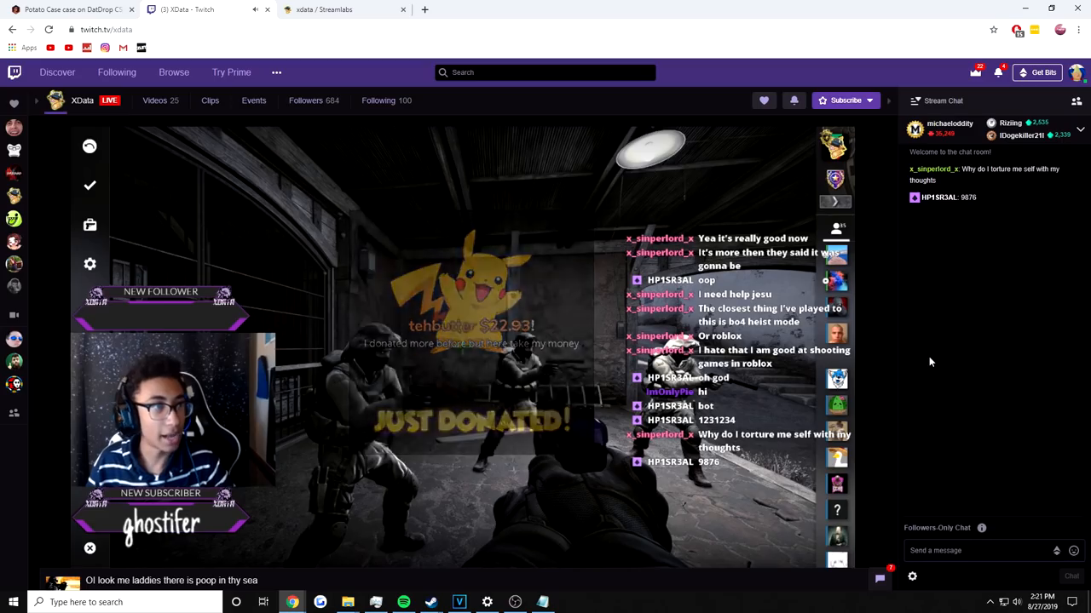
- Move to BOTMOT91's stream and send a pick-a-number 1-10 message in chat
left_click(429, 603)
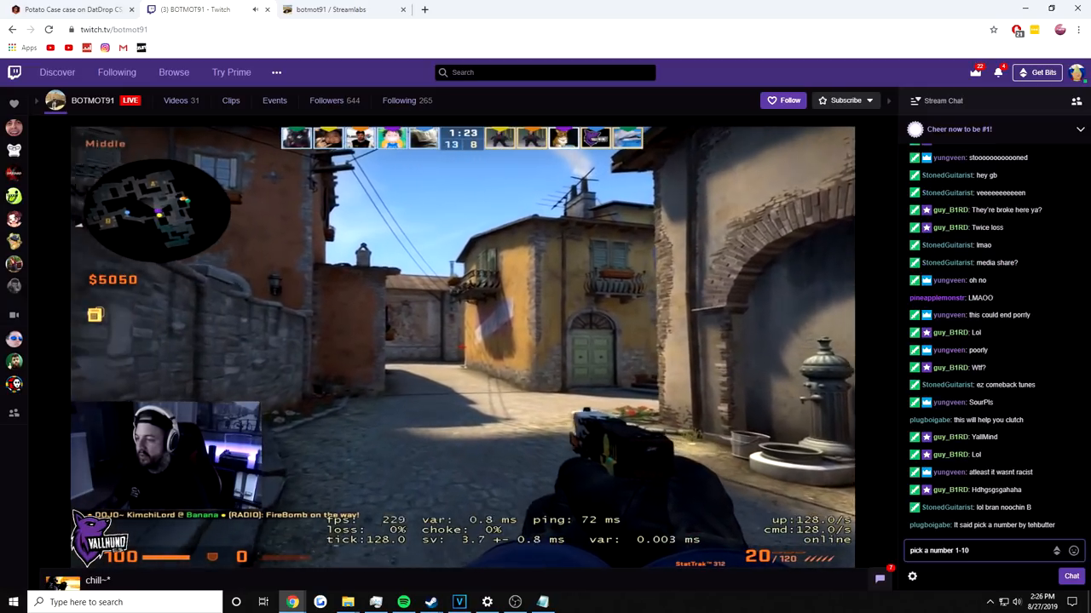
left_click(72, 10)
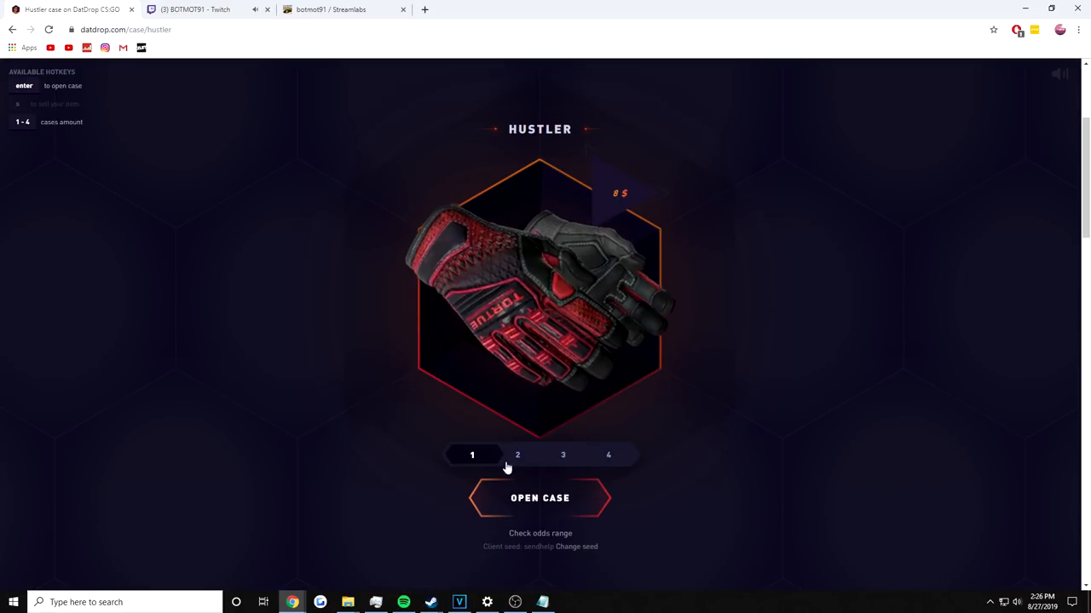
- Roll one Hustler case on DatDrop, landing a $4.51 tip amount
left_click(538, 497)
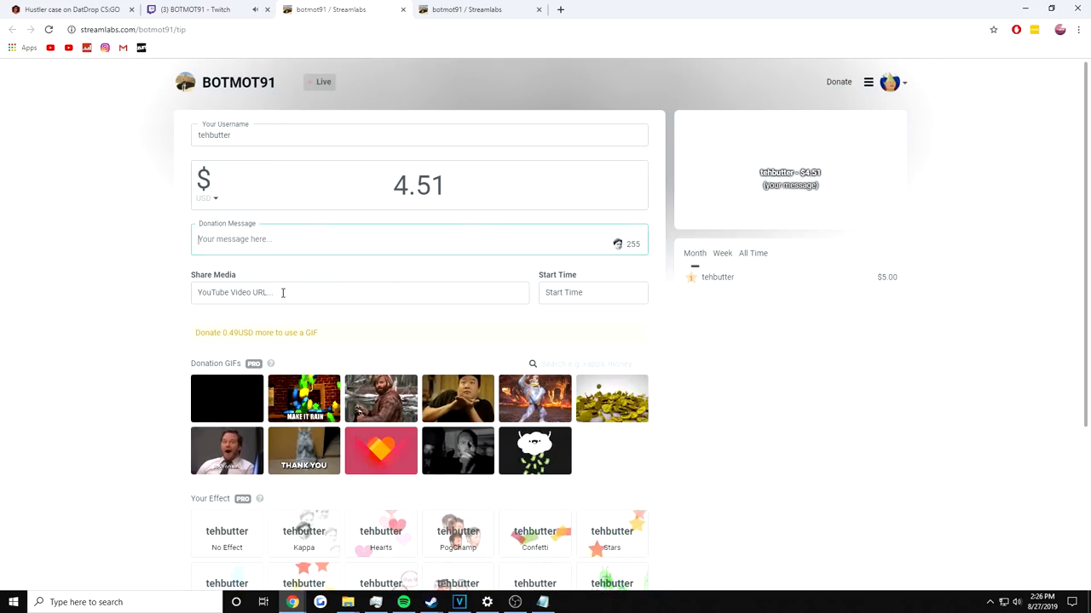
type("sorry")
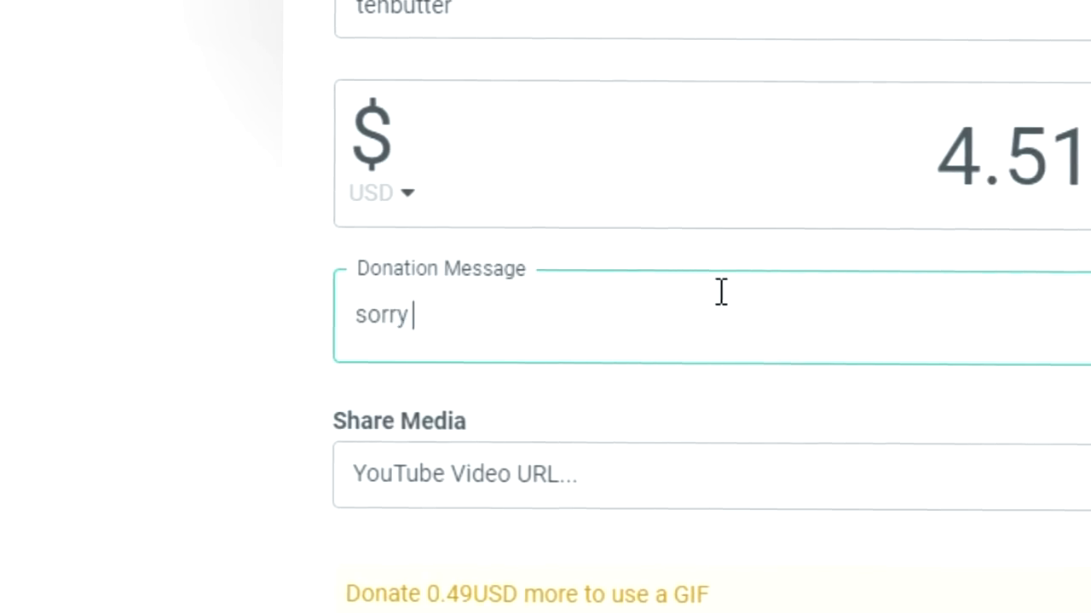
type(", but here'")
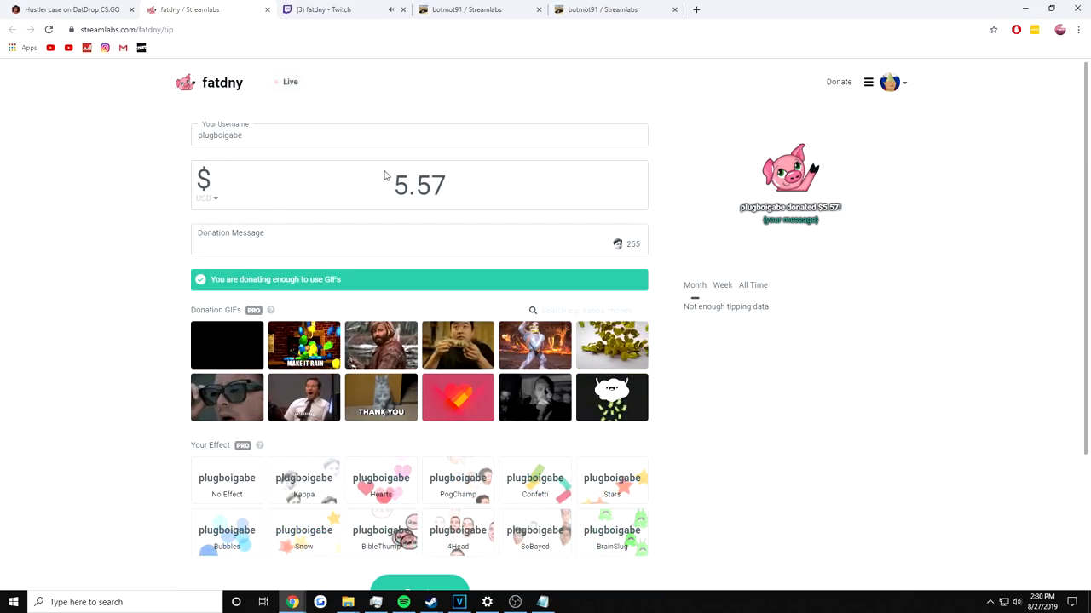
- Enter $5.57 on fatdny's Streamlabs tip page
left_click(419, 184)
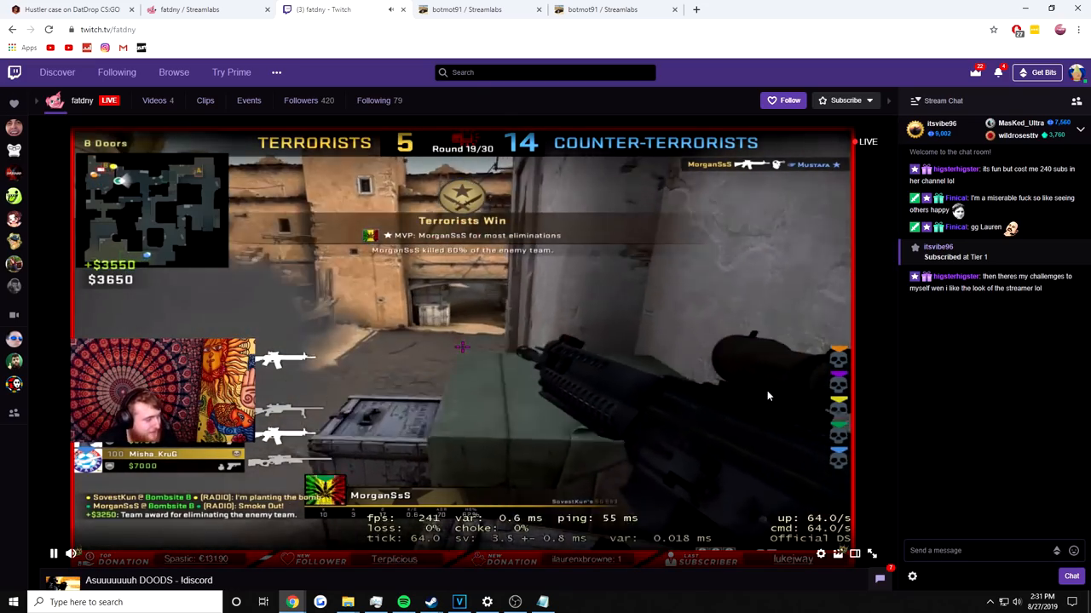
left_click(542, 604)
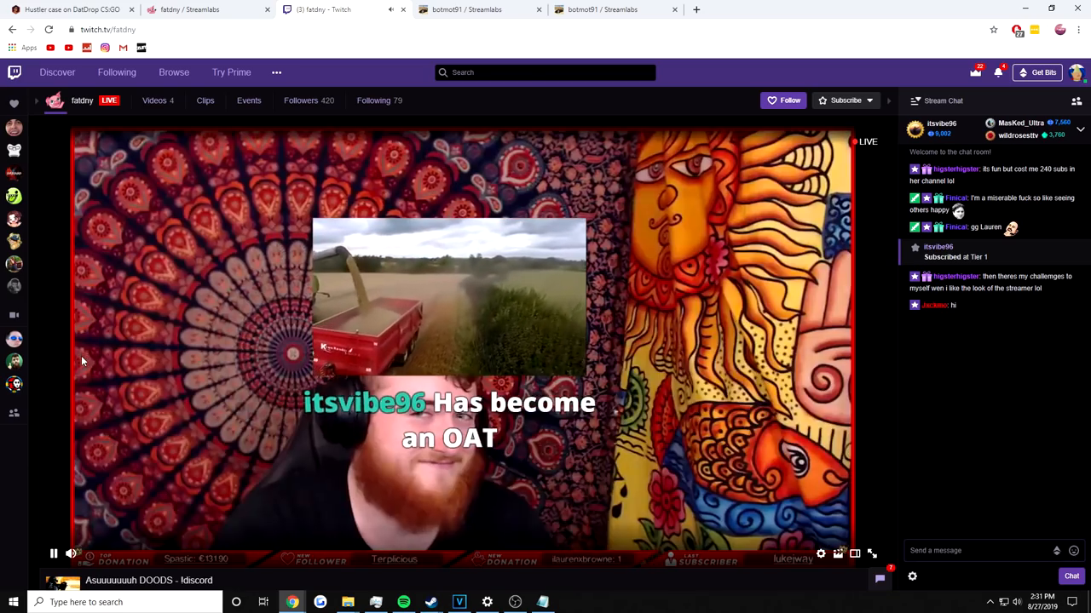
left_click(64, 10)
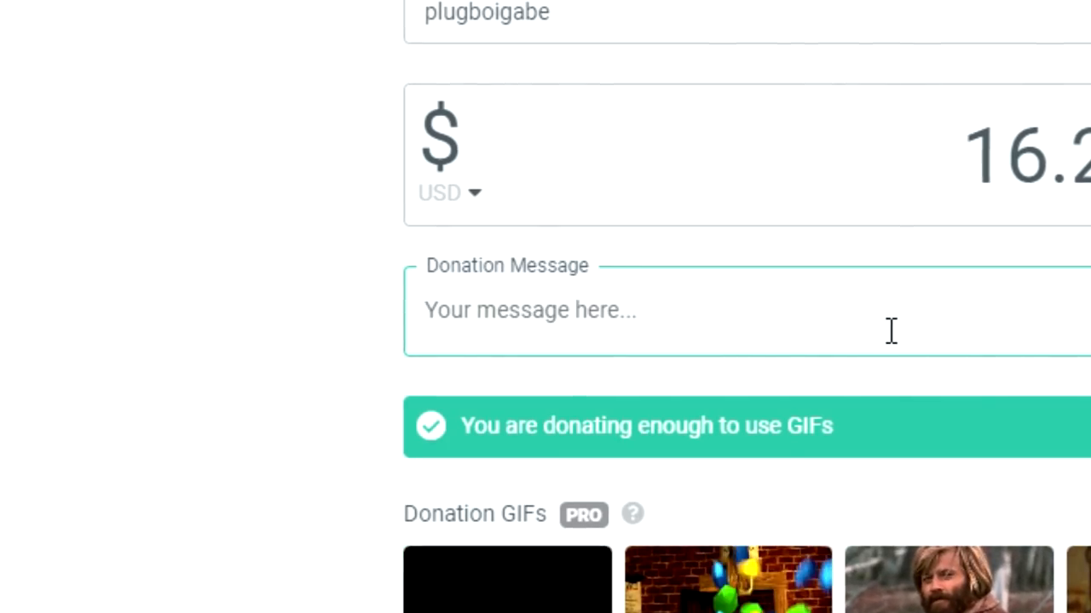
- Add a 'Have fun' message to the tip of over sixteen dollars
type("Have fuyn")
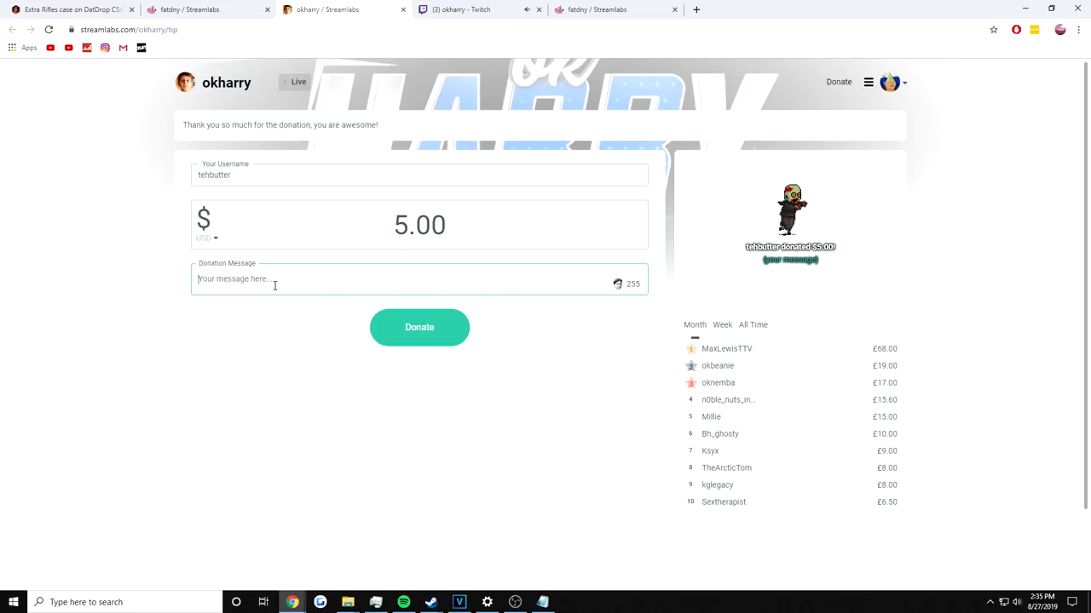
type("Pick a number")
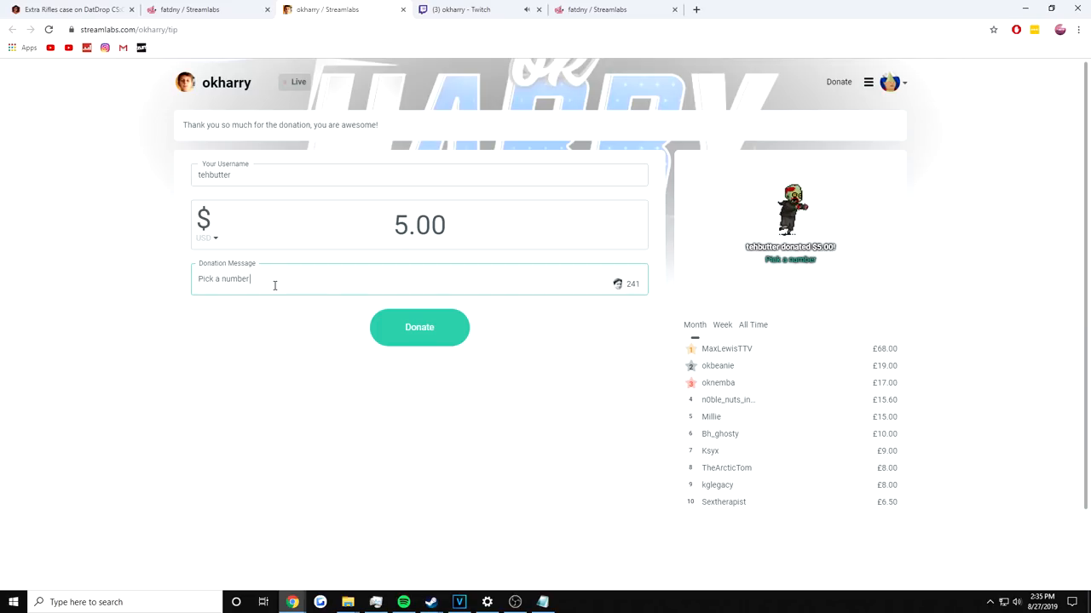
type("1-10")
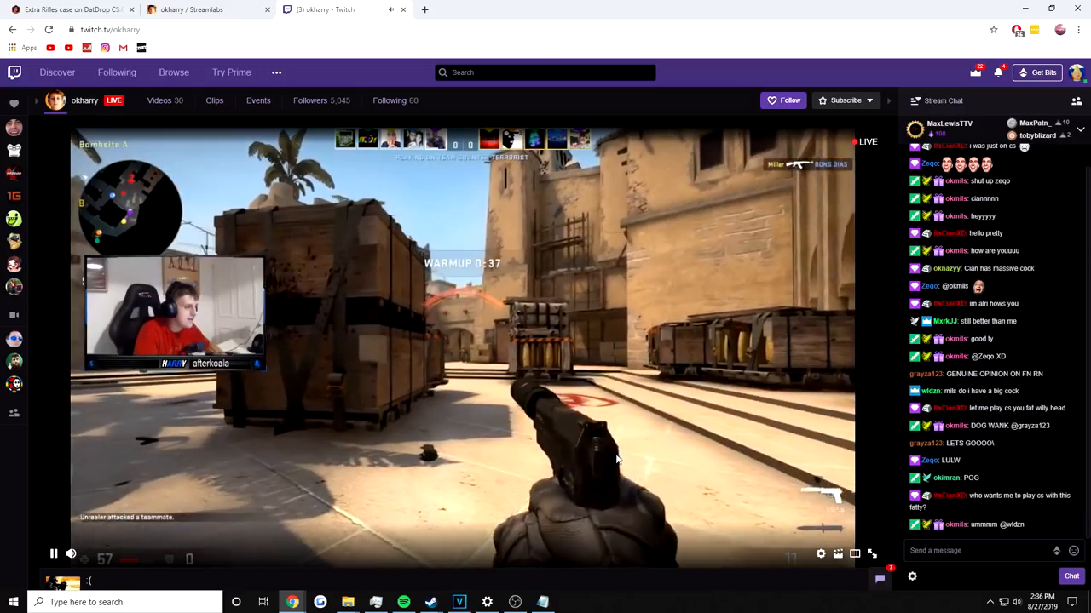
left_click(68, 10)
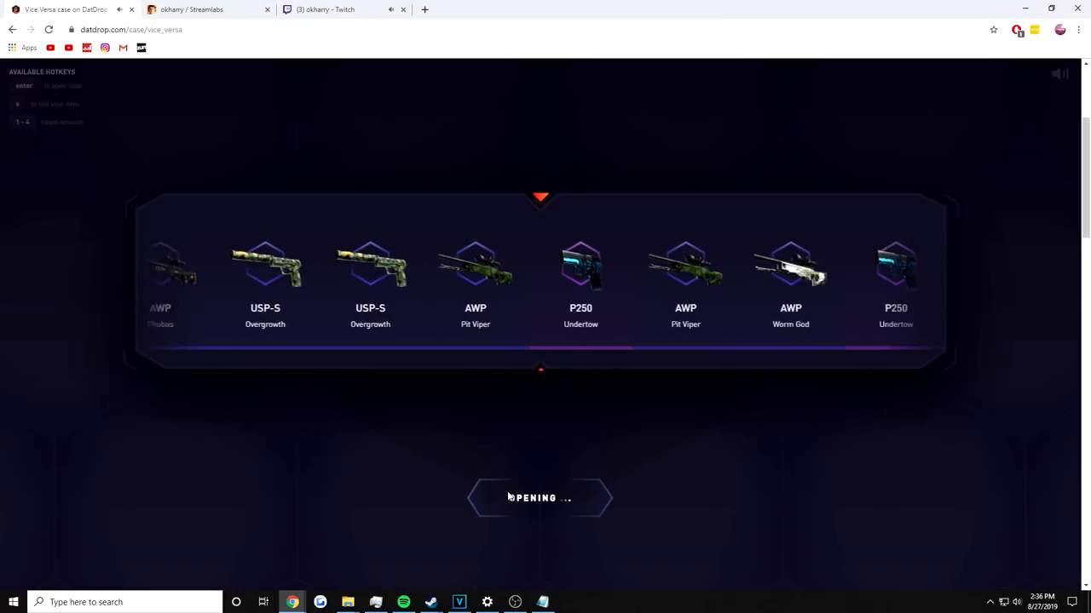